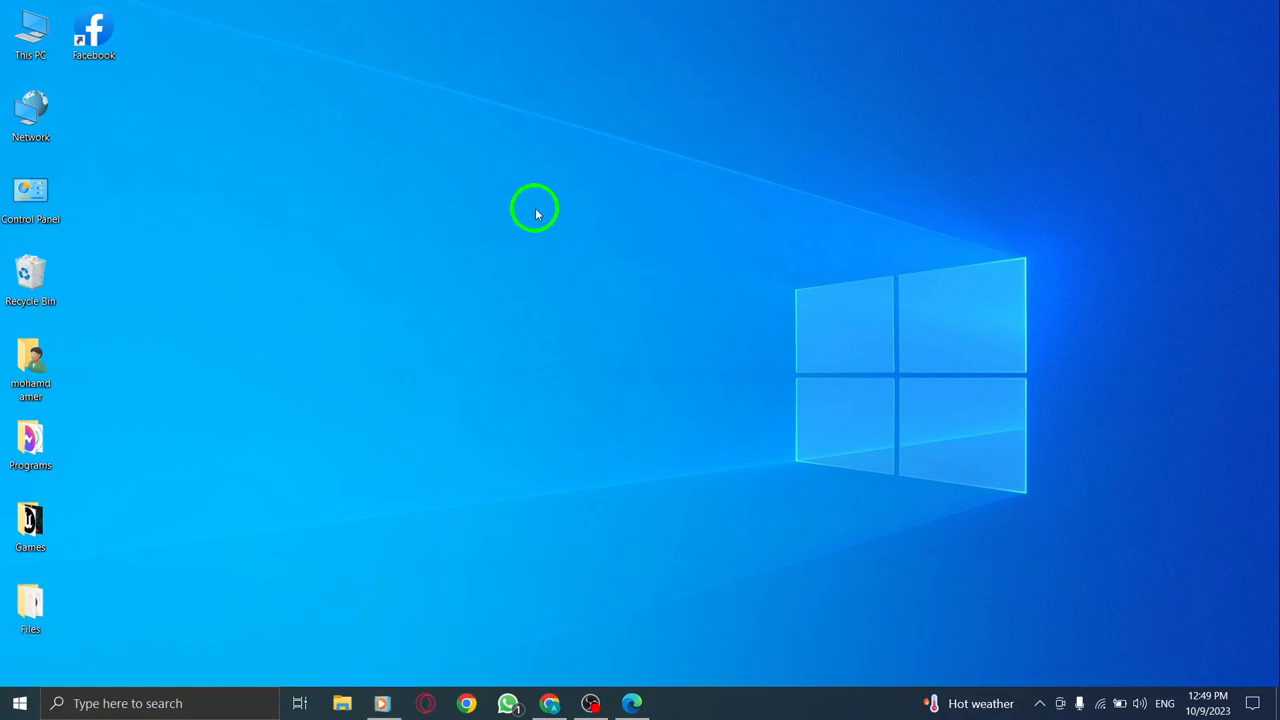
{"action": "mouse_move", "coordinate": [557, 212]}
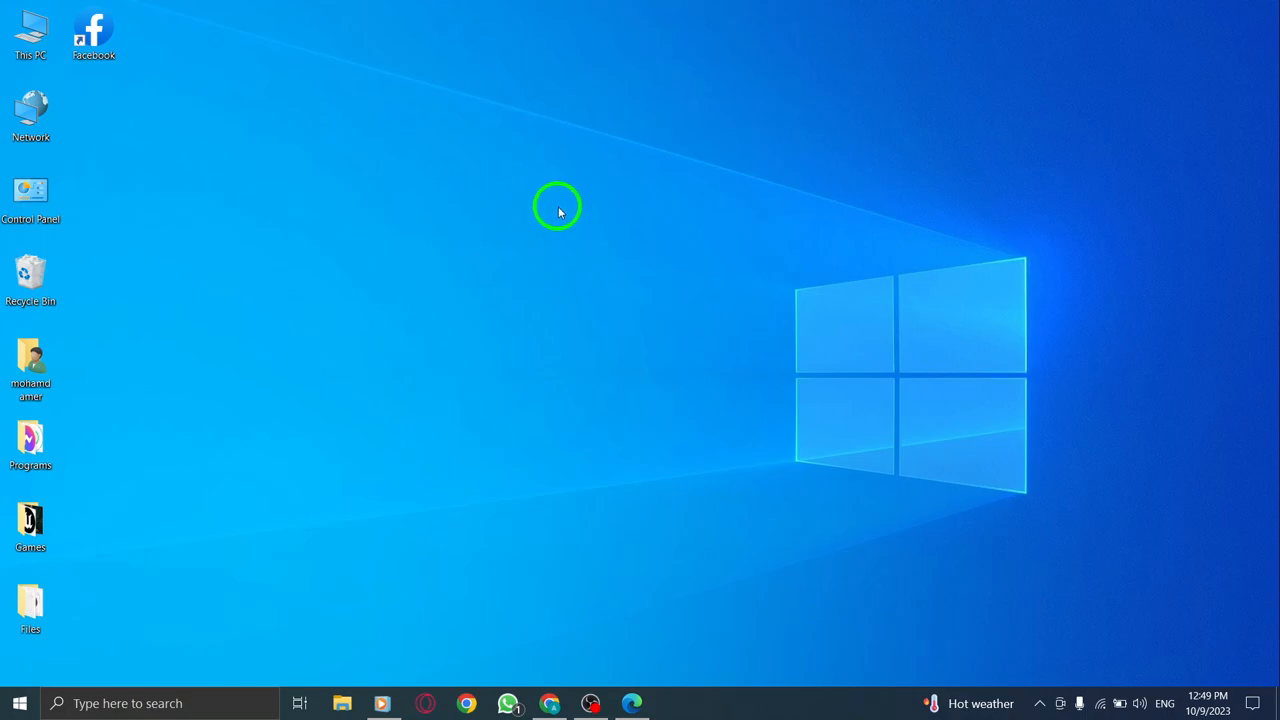
{"action": "mouse_move", "coordinate": [535, 216]}
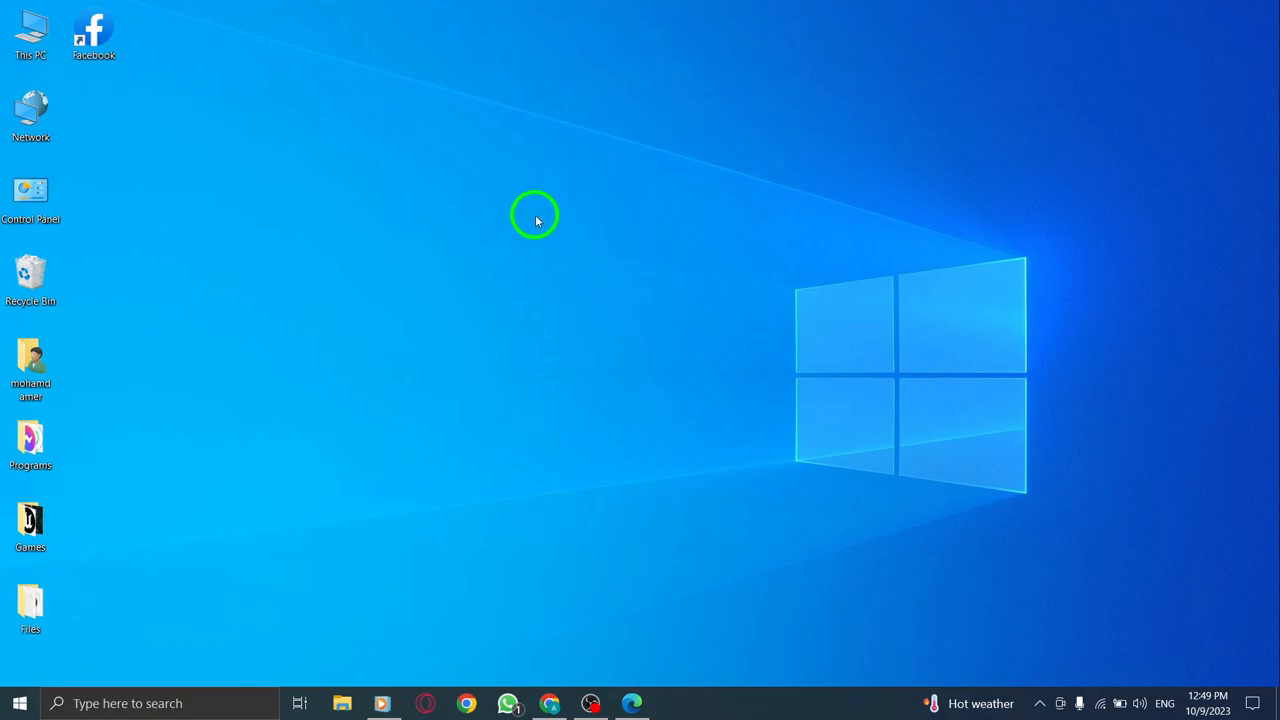
{"action": "mouse_move", "coordinate": [595, 253]}
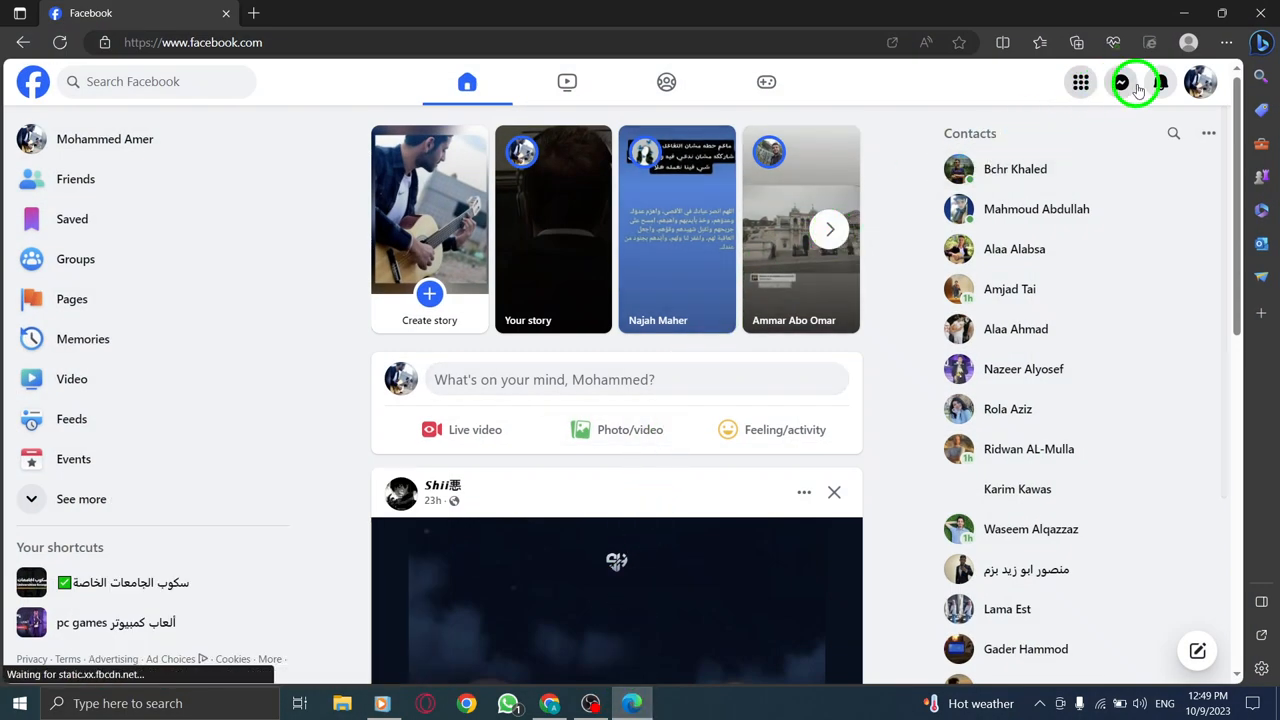
Step: From the notifications panel's ••• menu, go to Notification settings and scroll to the browser push options
{"action": "left_click", "coordinate": [1161, 82]}
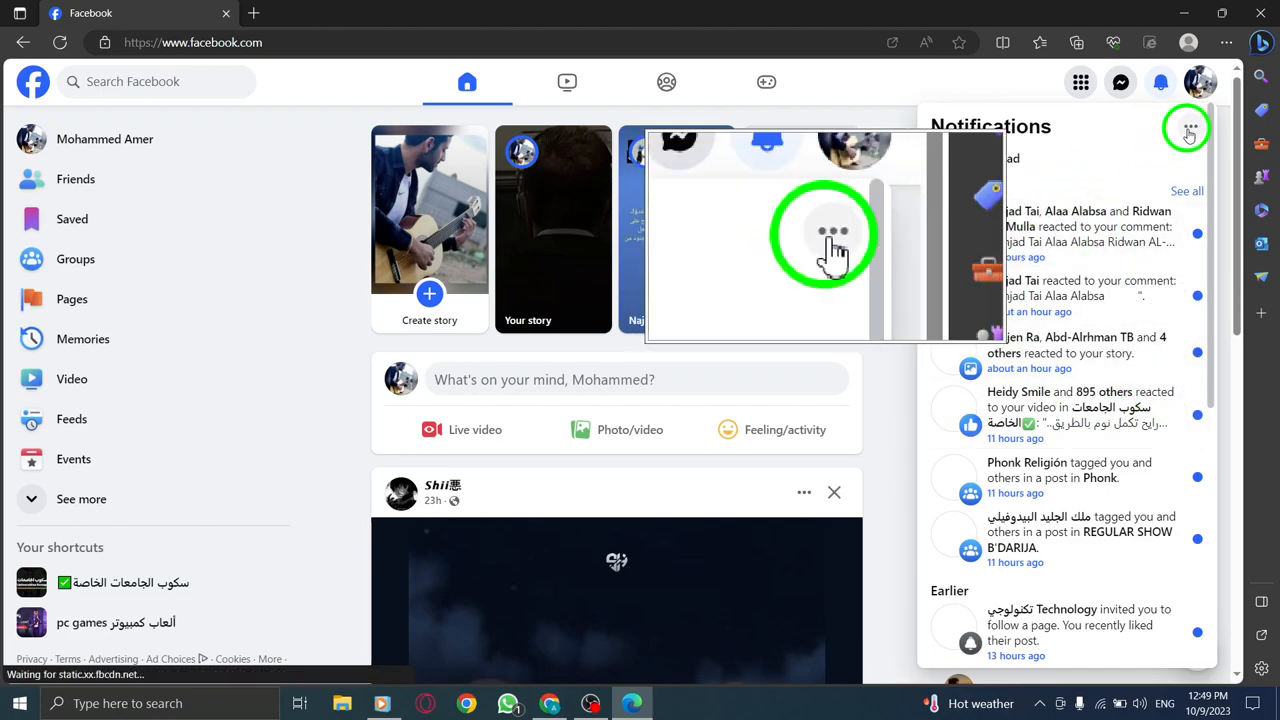
{"action": "left_click", "coordinate": [1189, 131]}
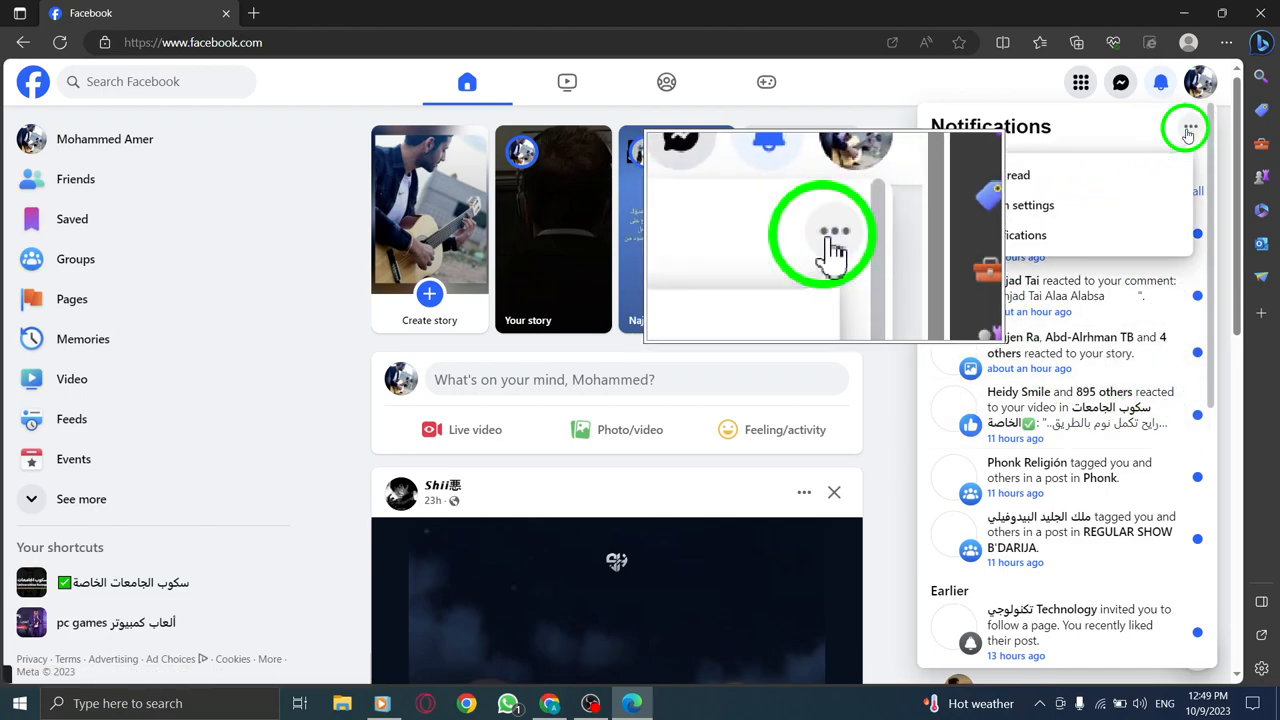
{"action": "left_click", "coordinate": [1188, 131]}
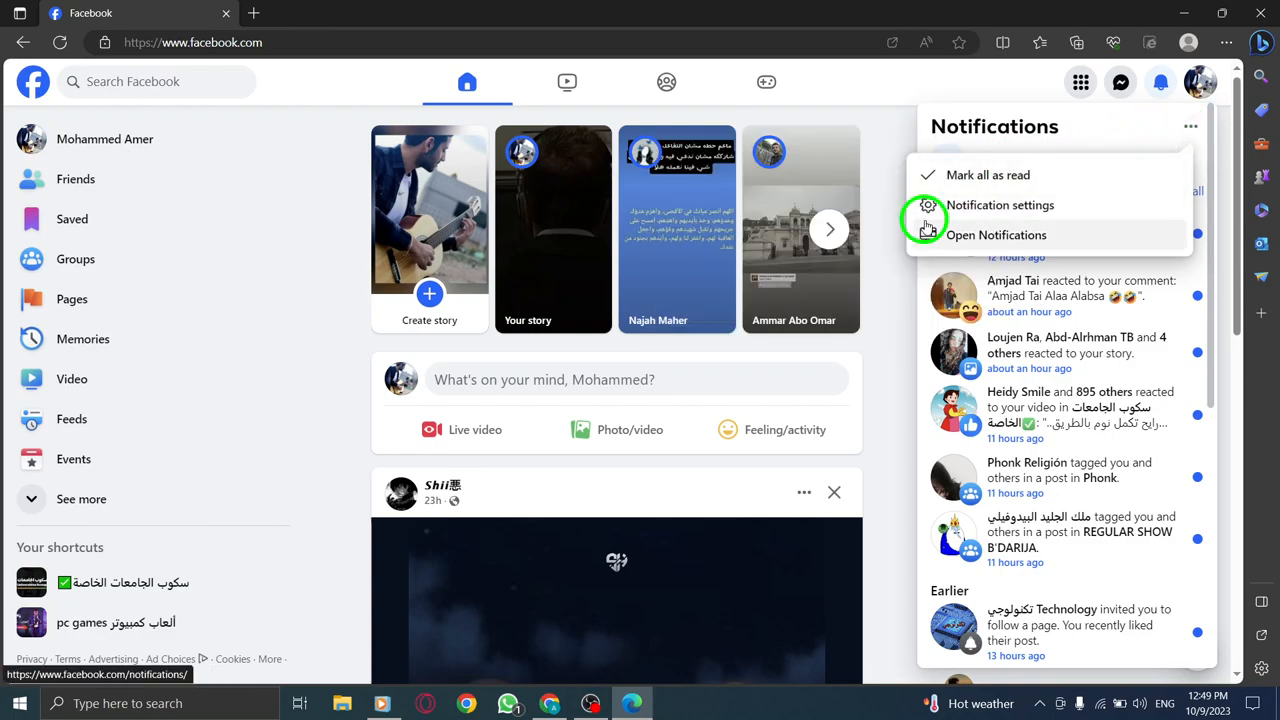
{"action": "left_click", "coordinate": [996, 235]}
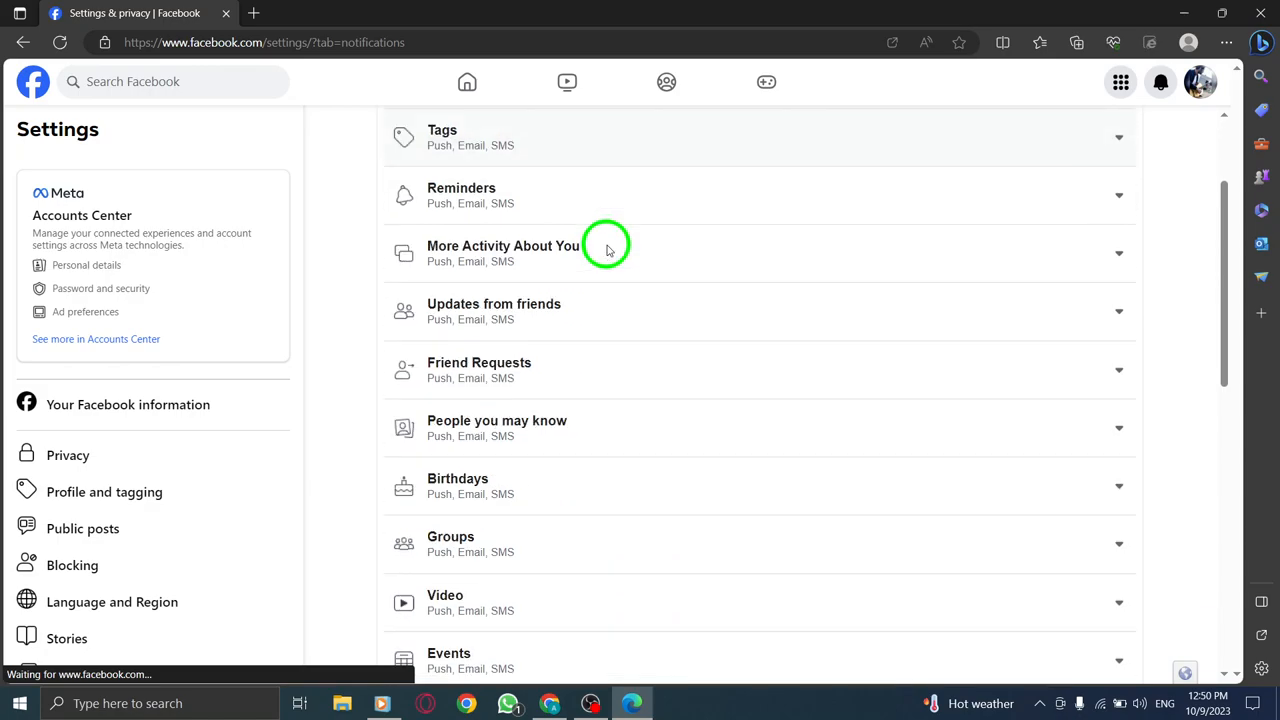
{"action": "scroll", "scroll_direction": "down", "scroll_amount": 3}
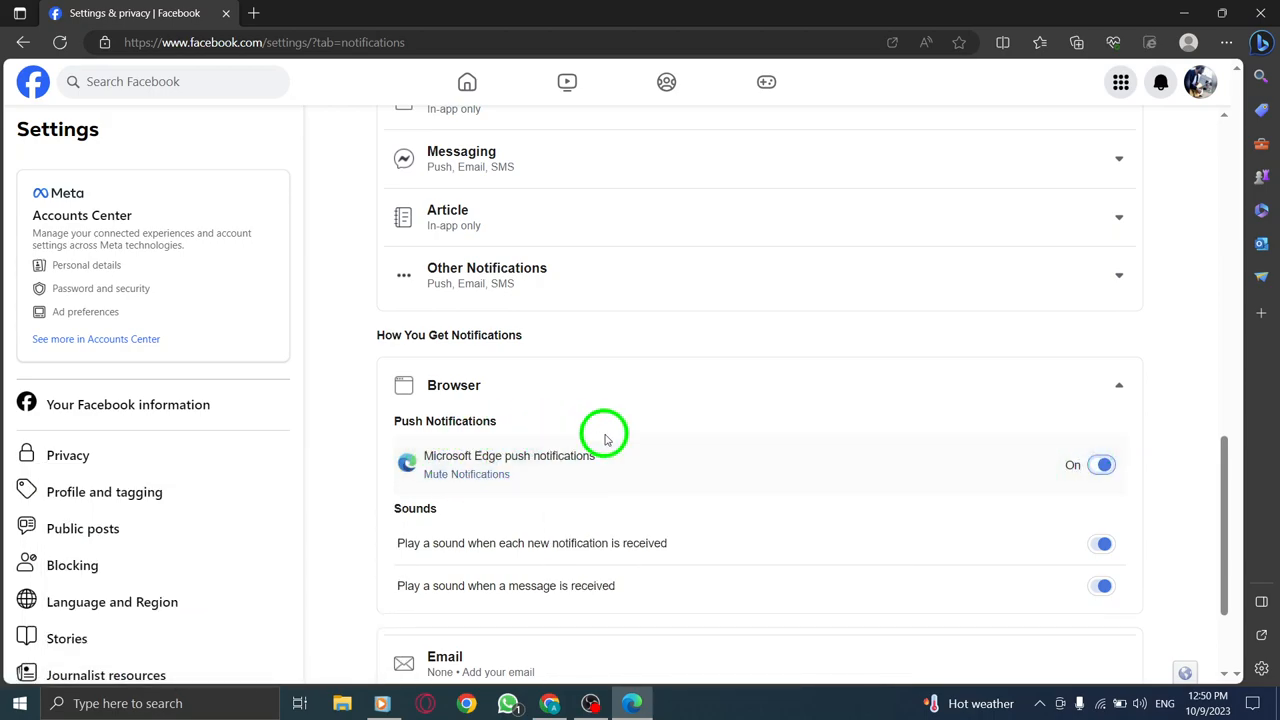
{"action": "mouse_move", "coordinate": [349, 428]}
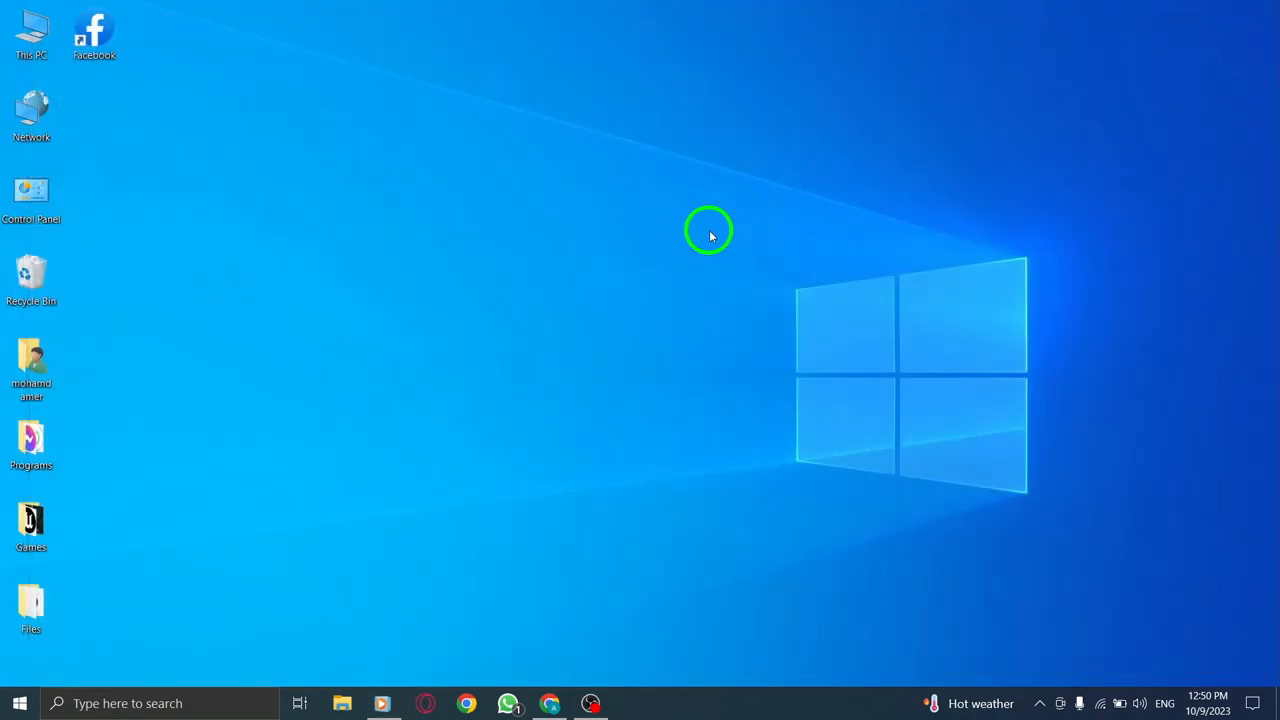
{"action": "mouse_move", "coordinate": [613, 283]}
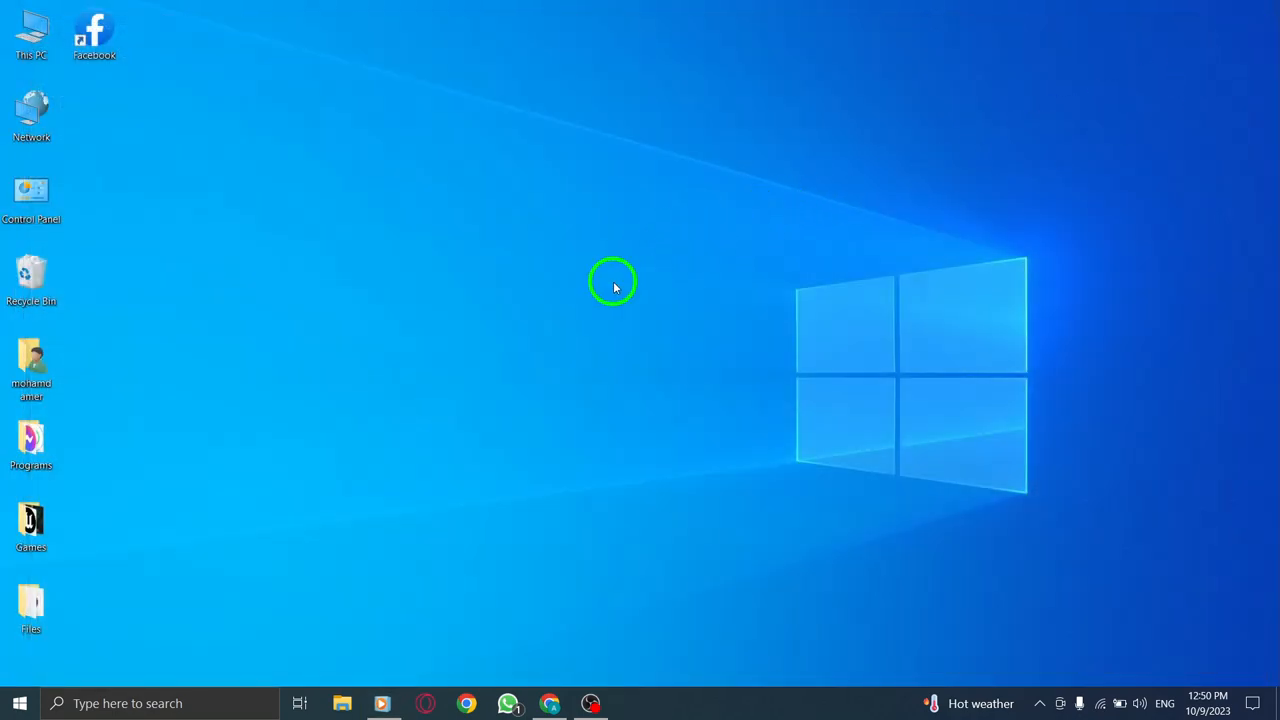